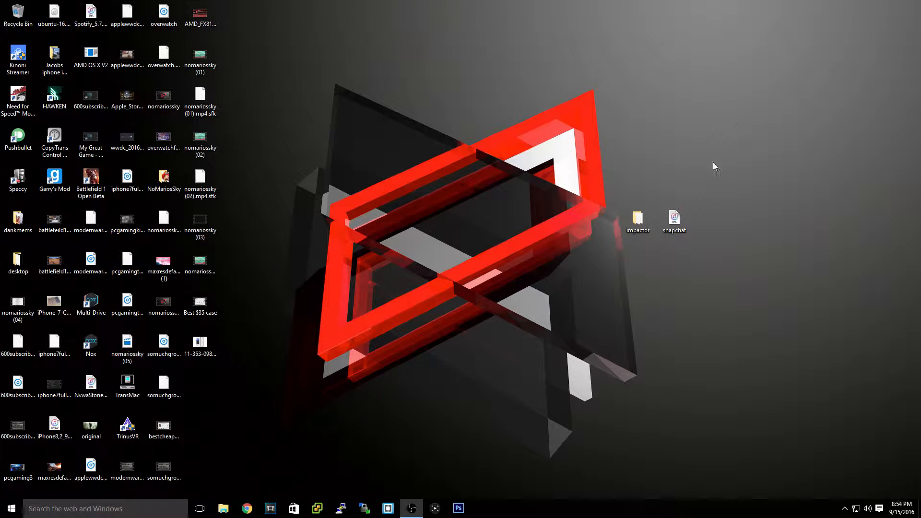
pyautogui.moveTo(720, 165)
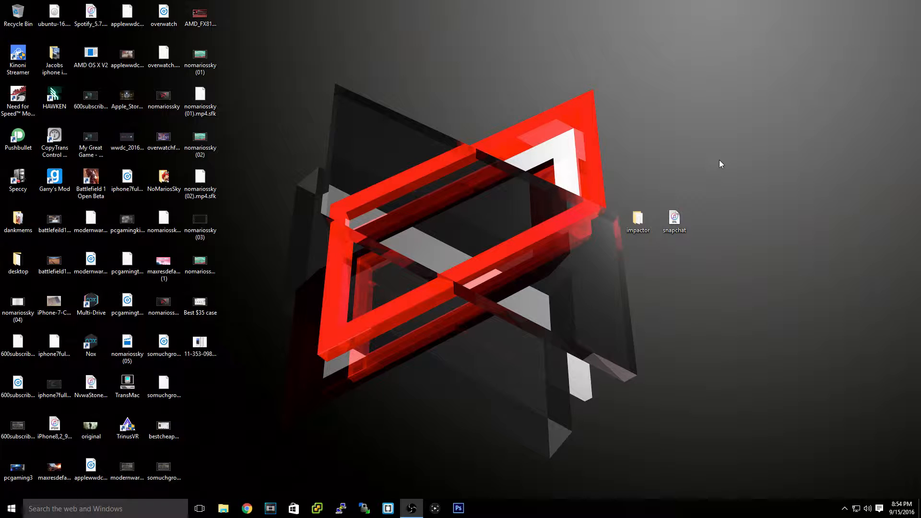
pyautogui.moveTo(663, 155)
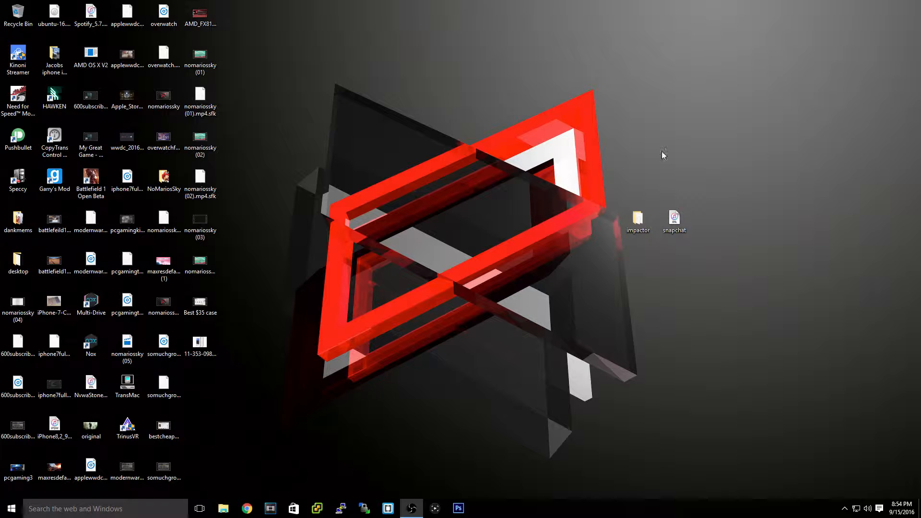
# Step: Bring the Google Chrome window back up over the desktop
pyautogui.click(675, 222)
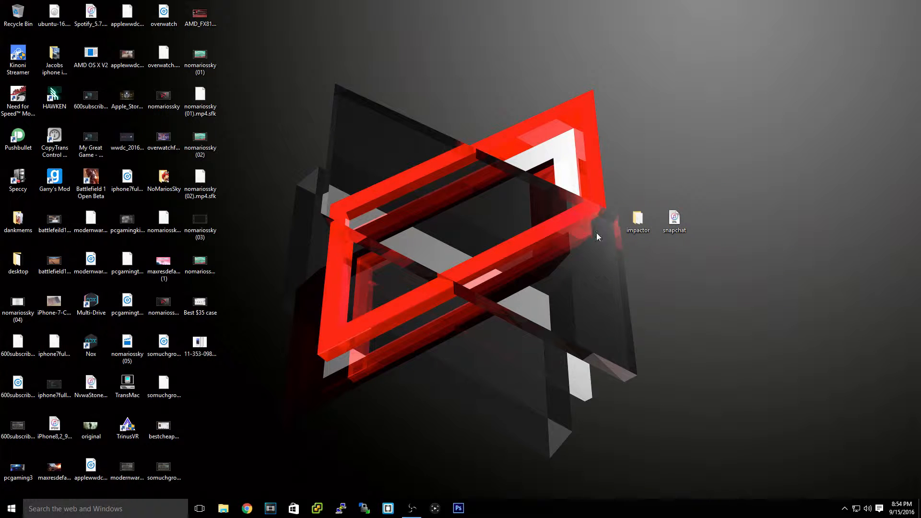
pyautogui.moveTo(638, 212)
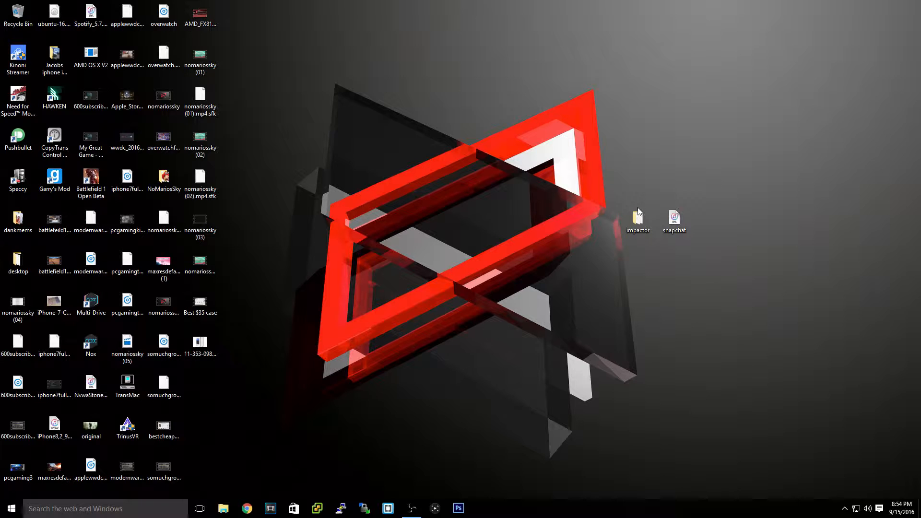
pyautogui.click(638, 221)
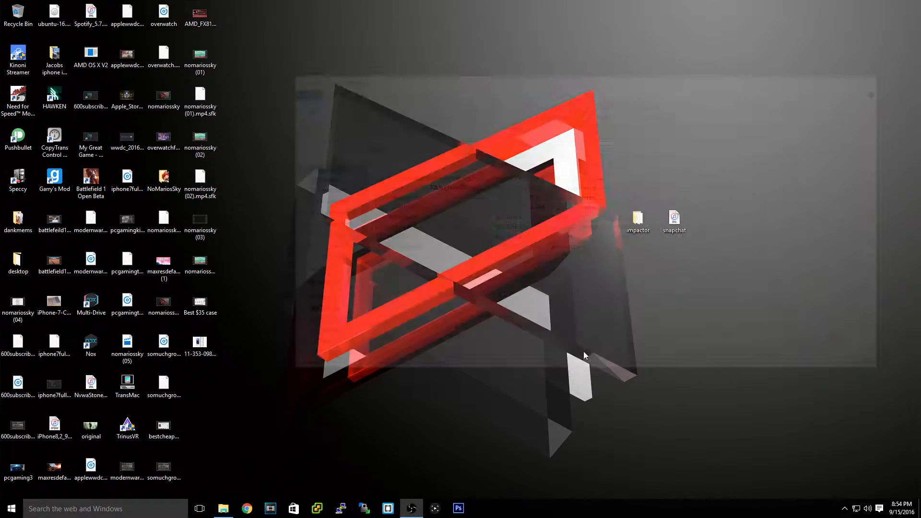
# Step: Restore Chrome full-screen on the cydiaimpactor.com download page
pyautogui.click(246, 508)
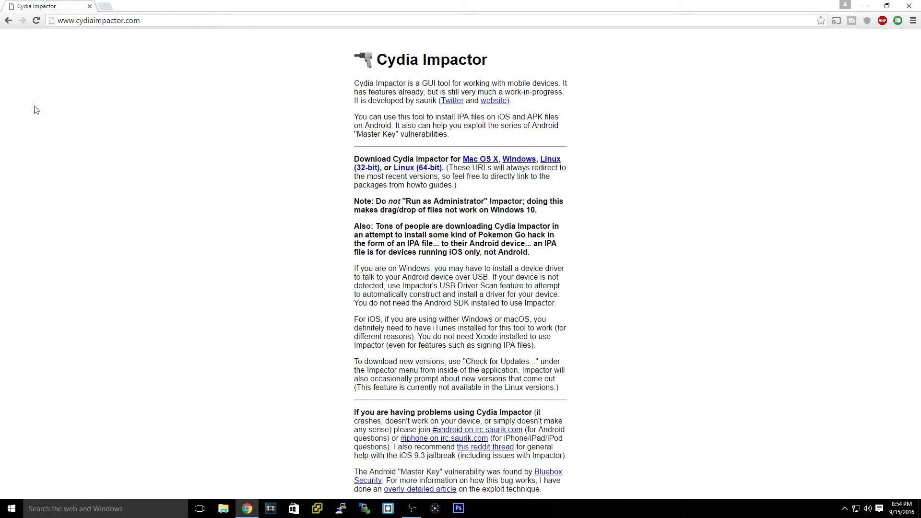
pyautogui.moveTo(326, 257)
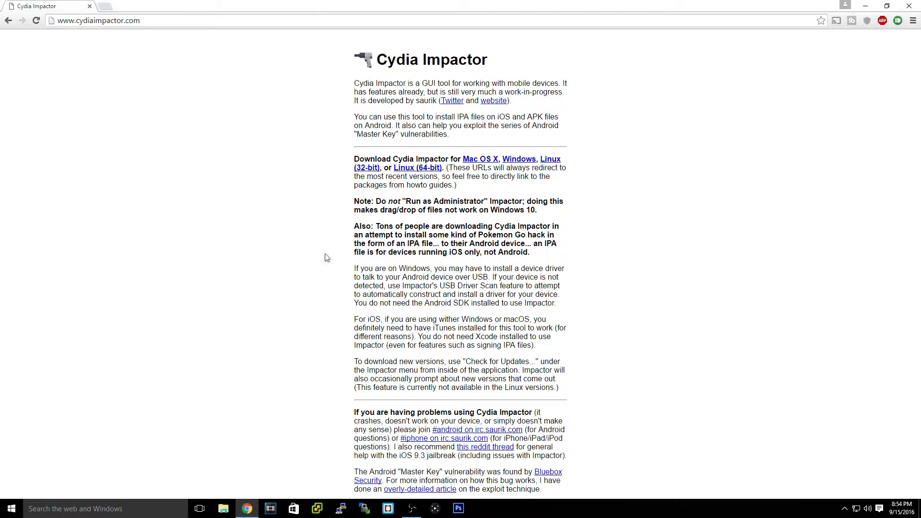
pyautogui.moveTo(910, 154)
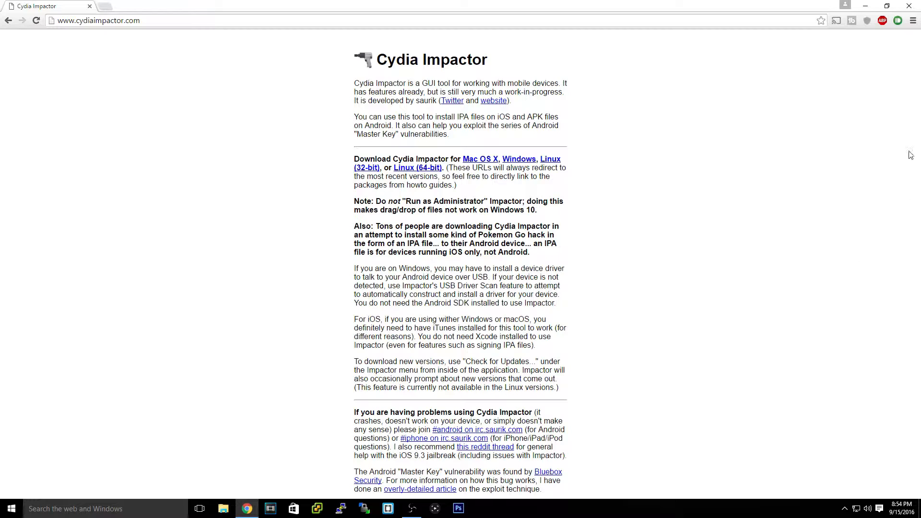
pyautogui.moveTo(442, 168)
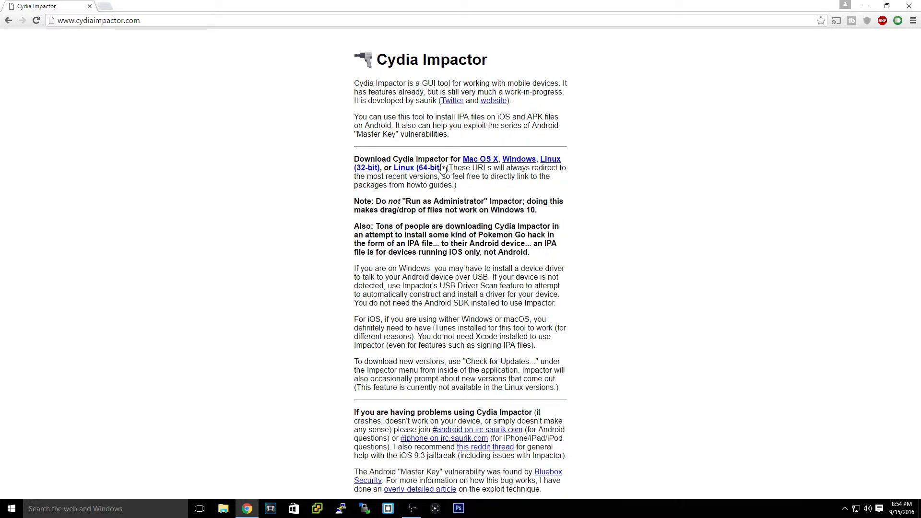
pyautogui.moveTo(863, 4)
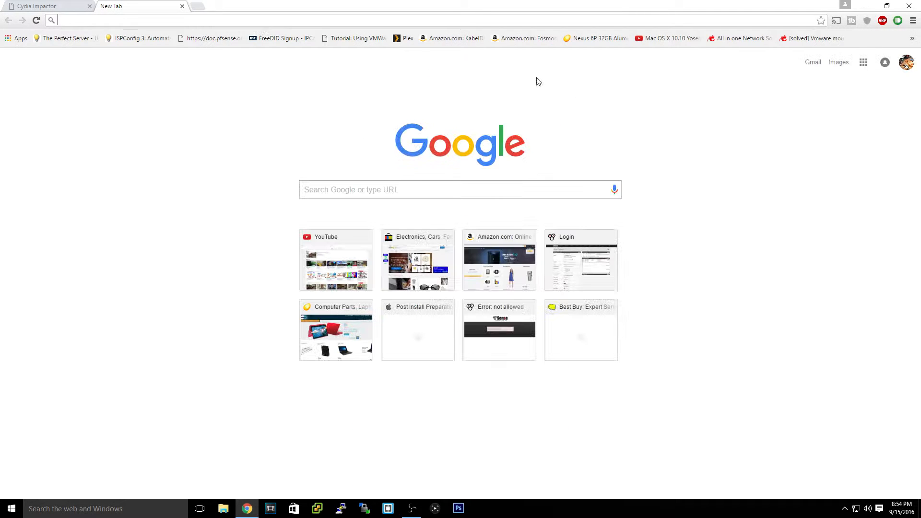
# Step: Search 'ipa', browse the iphone.mob.org games result, then close Chrome
pyautogui.write('ipa files')
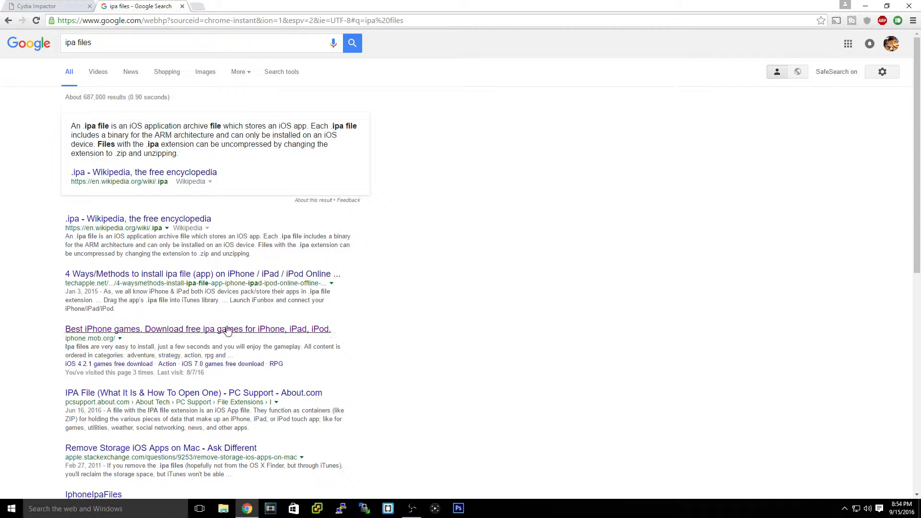
pyautogui.click(198, 329)
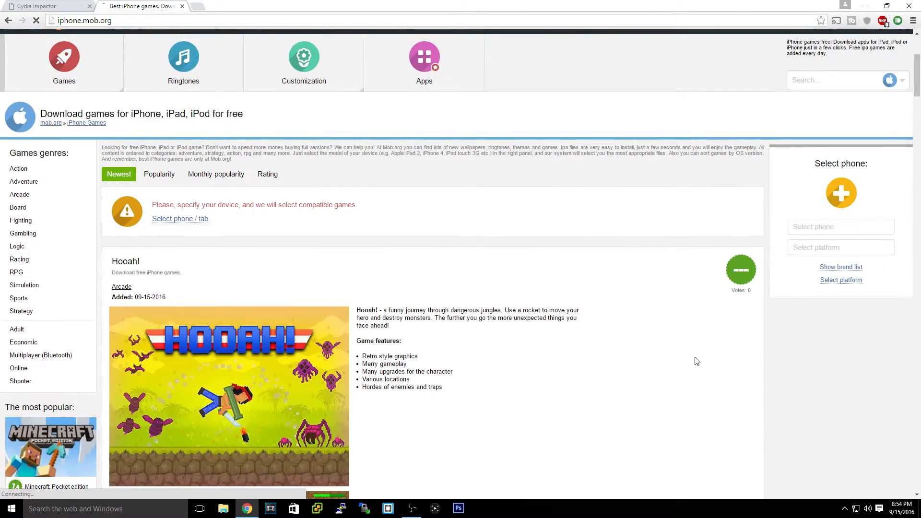
pyautogui.scroll(-3)
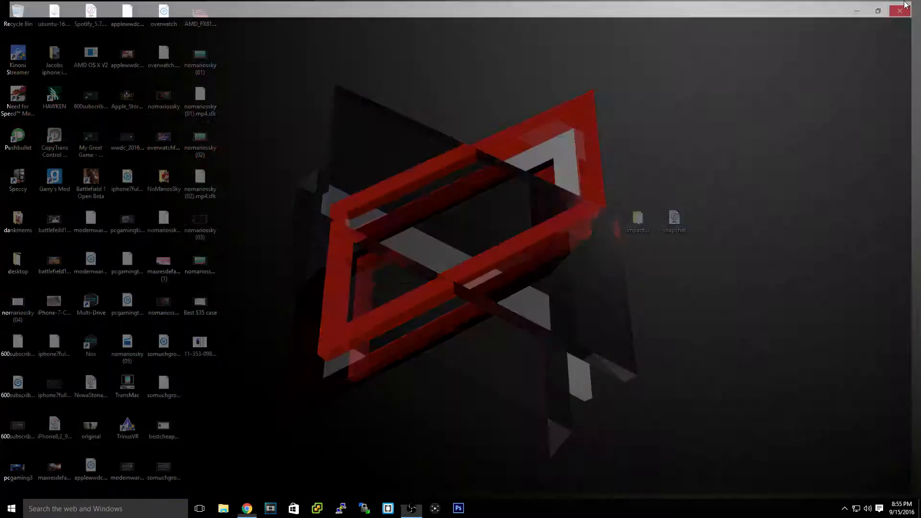
pyautogui.click(898, 10)
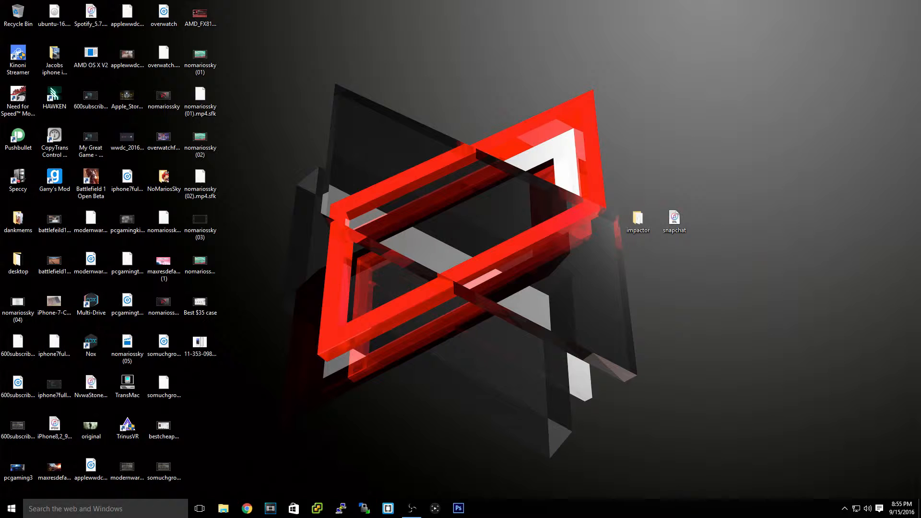
# Step: Open the desktop impactor folder and launch Cydia Impactor from it
pyautogui.click(675, 222)
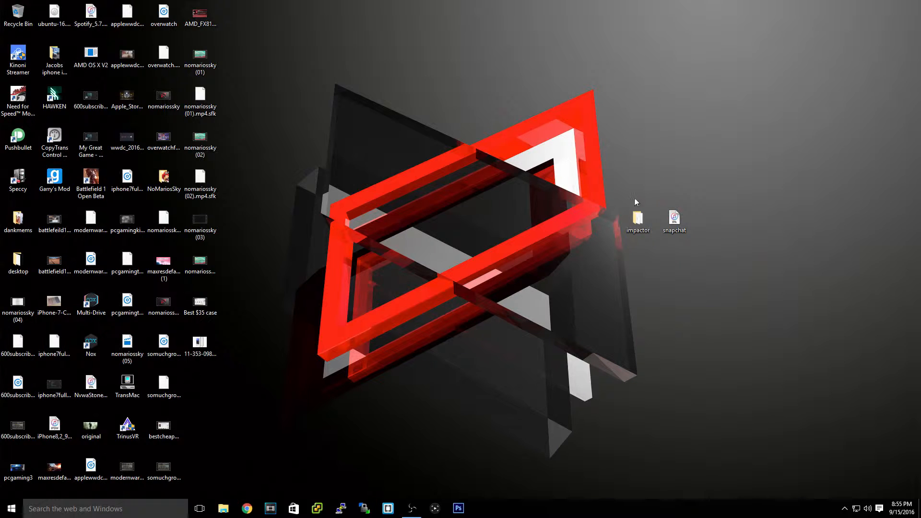
pyautogui.doubleClick(637, 217)
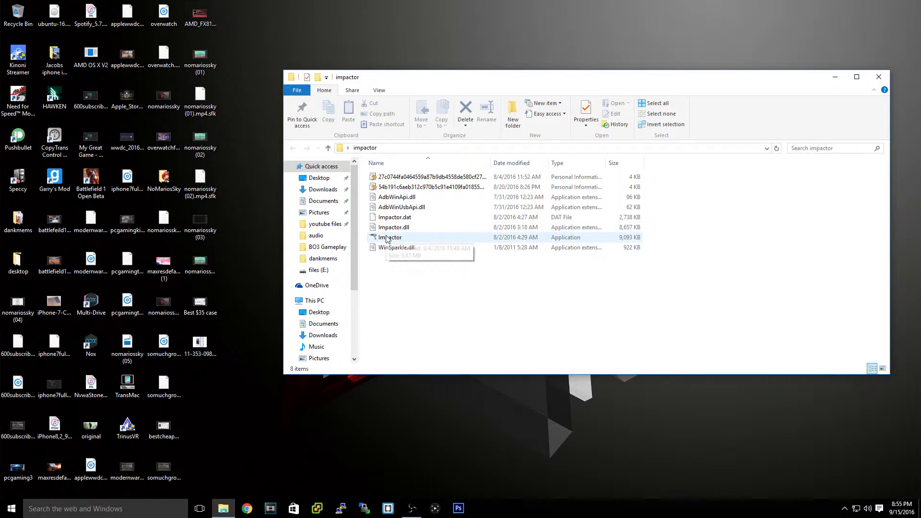
pyautogui.doubleClick(390, 237)
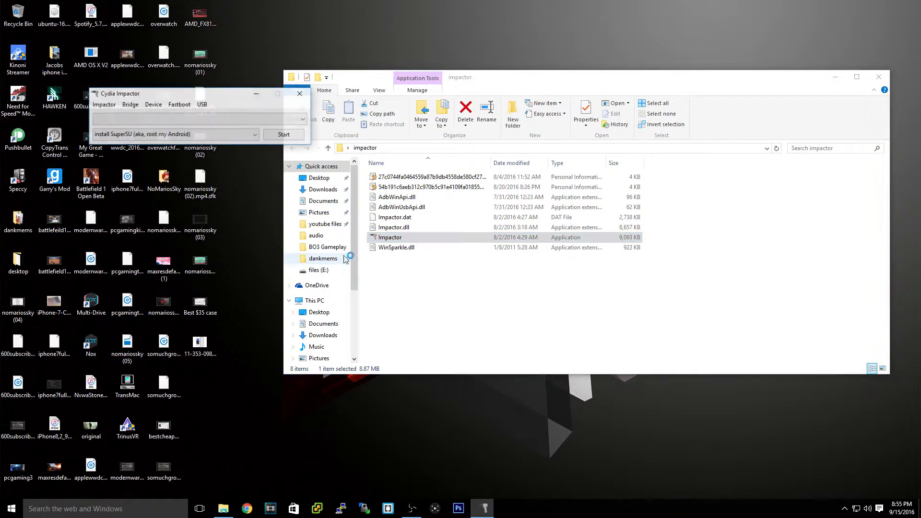
# Step: Close the impactor folder window, leaving only Cydia Impactor open
pyautogui.click(879, 77)
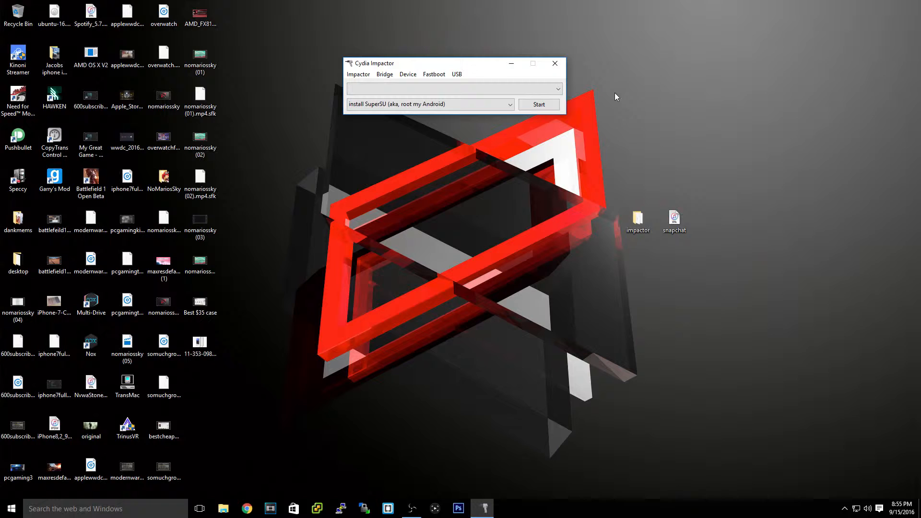
pyautogui.moveTo(709, 117)
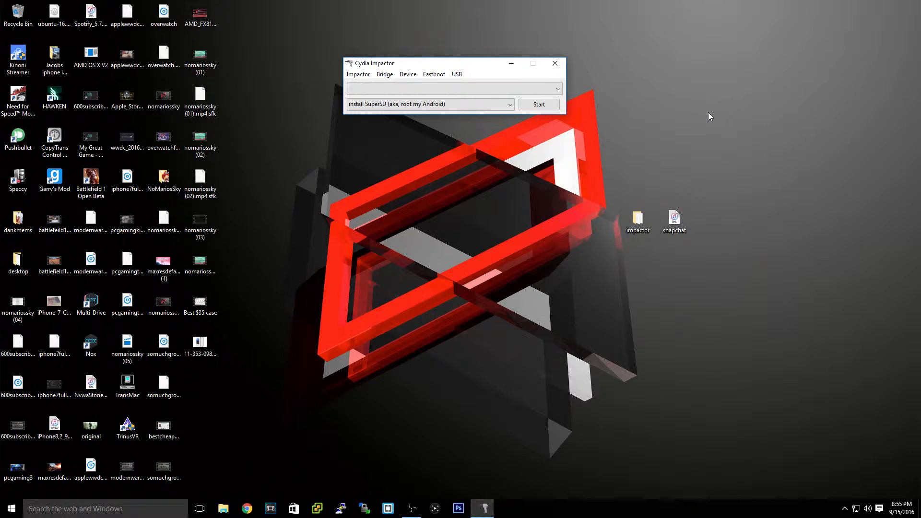
pyautogui.moveTo(752, 16)
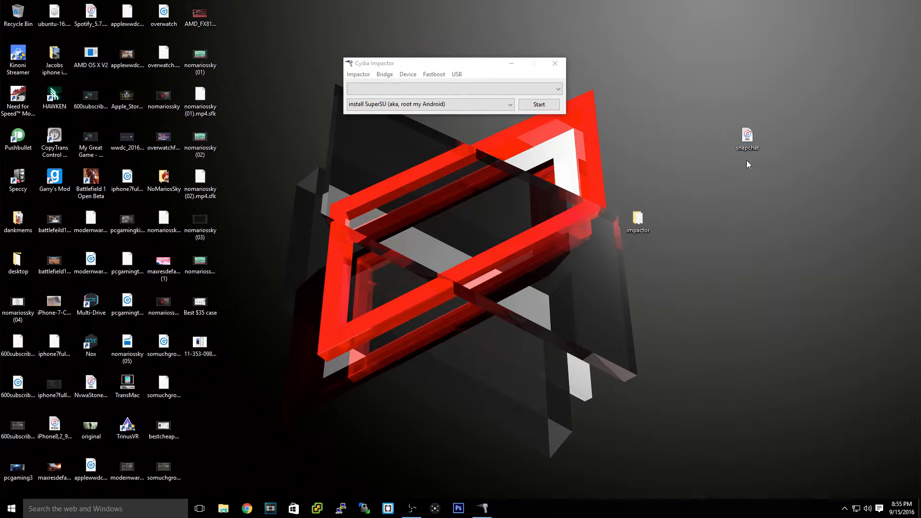
pyautogui.click(539, 104)
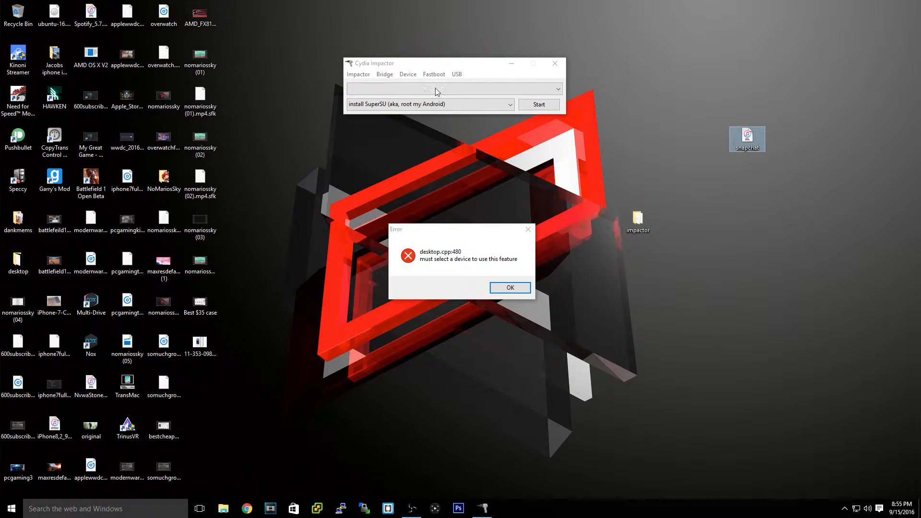
pyautogui.click(510, 287)
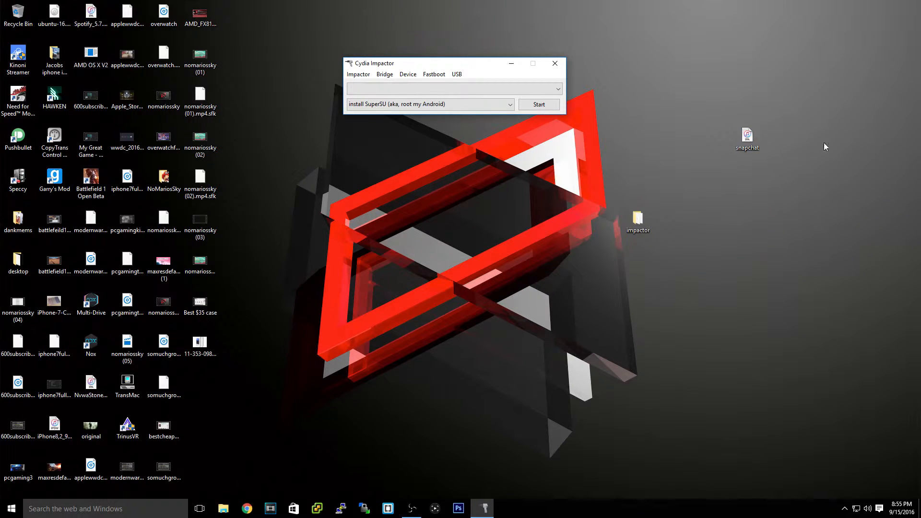
pyautogui.moveTo(447, 66)
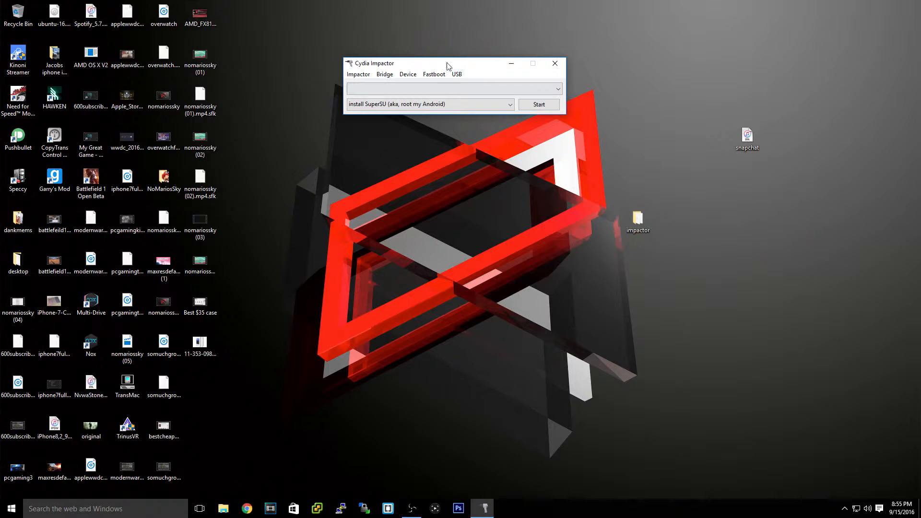
pyautogui.moveTo(456, 74)
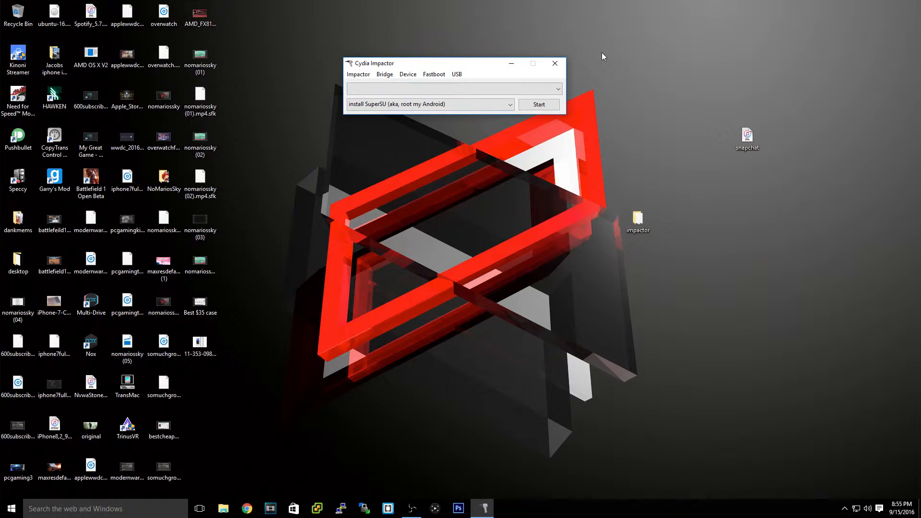
pyautogui.moveTo(430, 67)
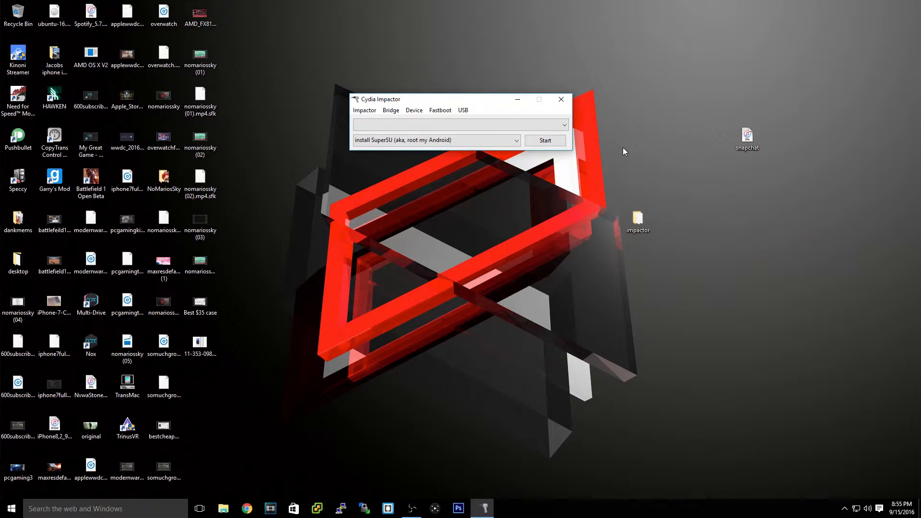
pyautogui.moveTo(705, 134)
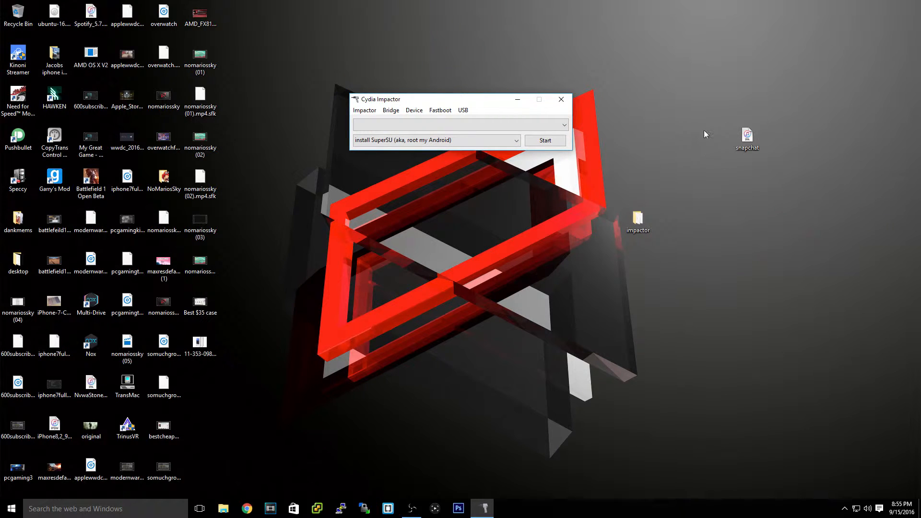
pyautogui.moveTo(872, 152)
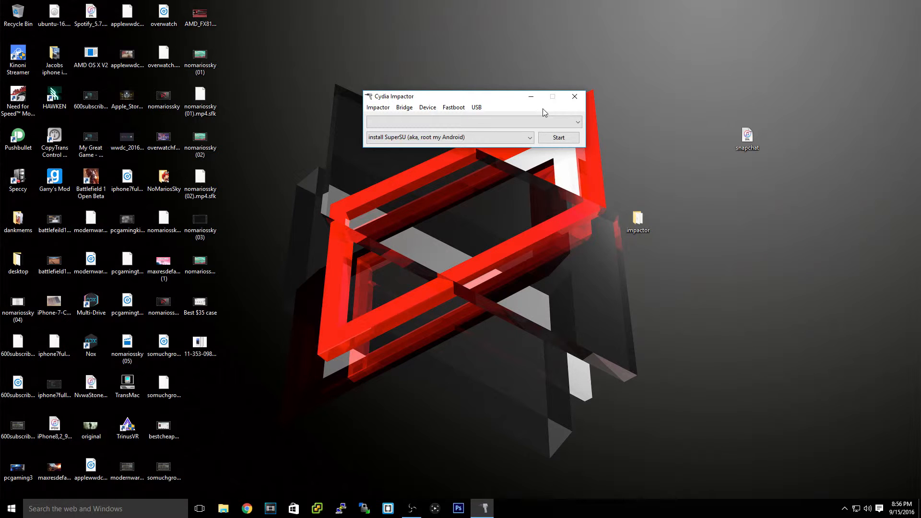
pyautogui.moveTo(763, 129)
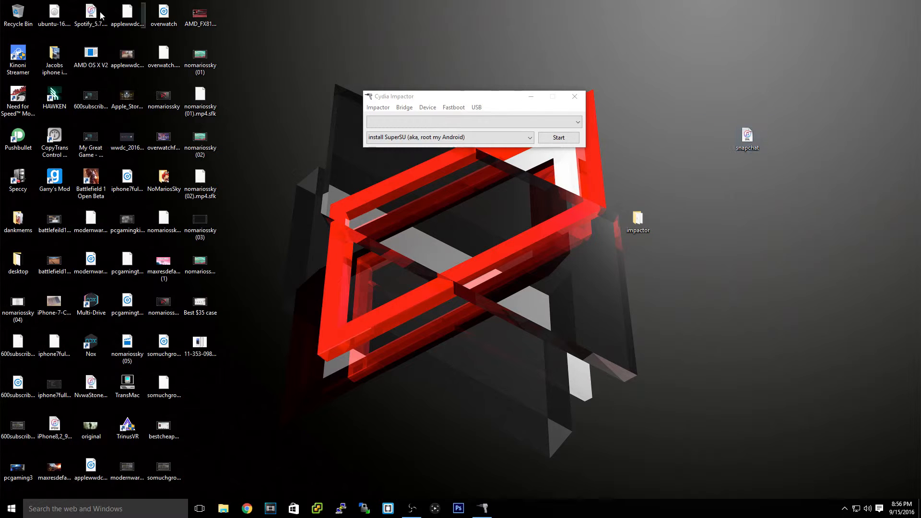
pyautogui.click(747, 136)
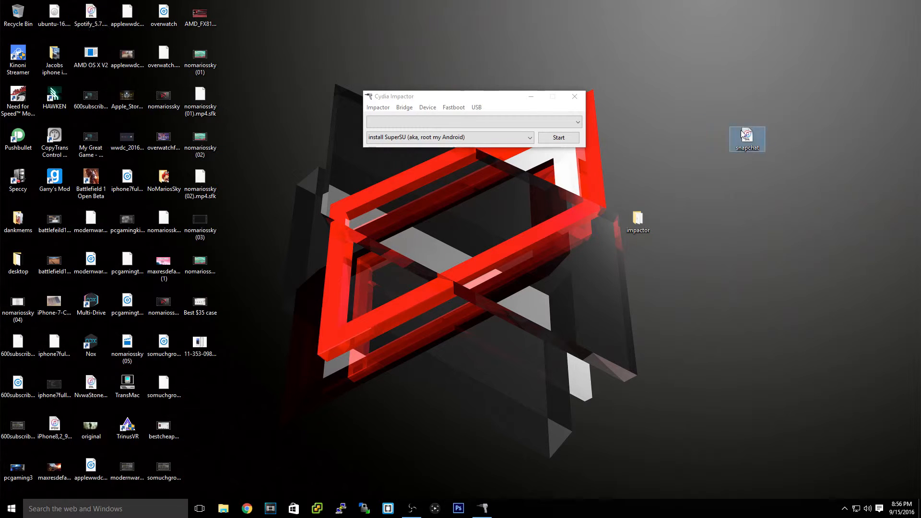
pyautogui.moveTo(585, 150)
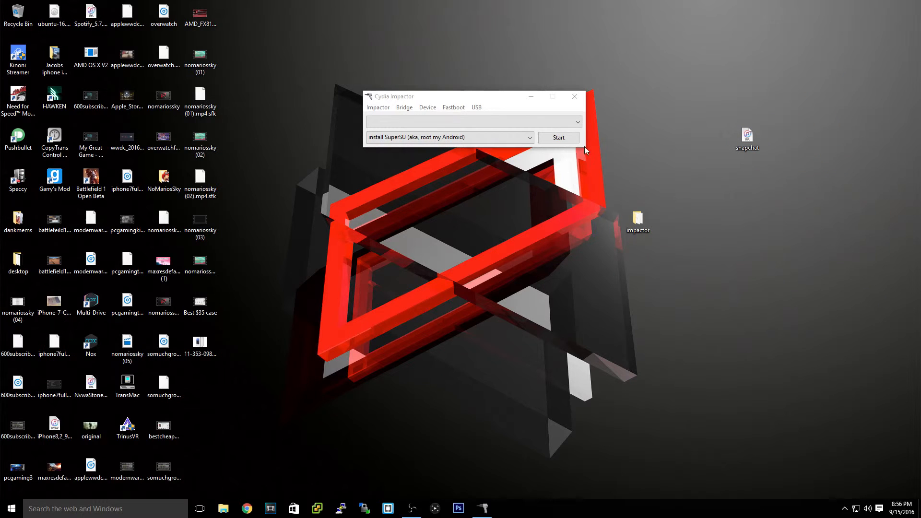
pyautogui.moveTo(526, 153)
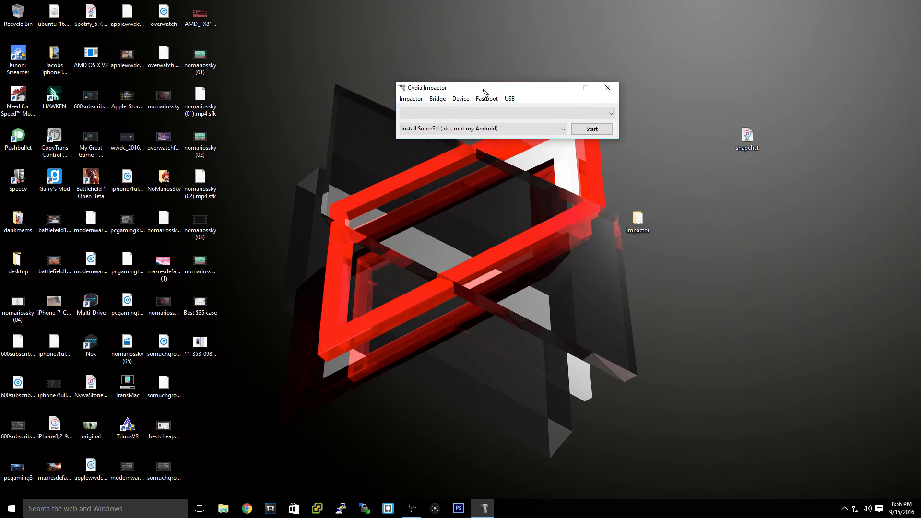
pyautogui.moveTo(484, 87); pyautogui.dragTo(476, 94)
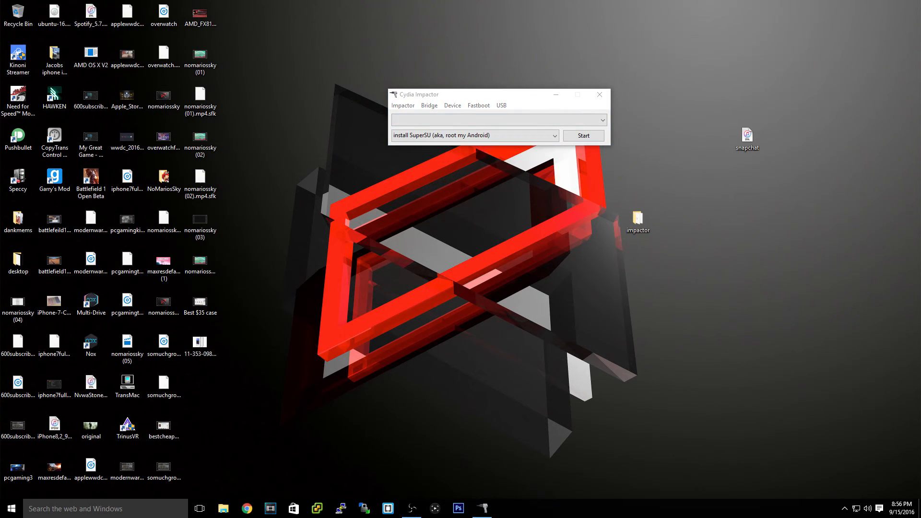